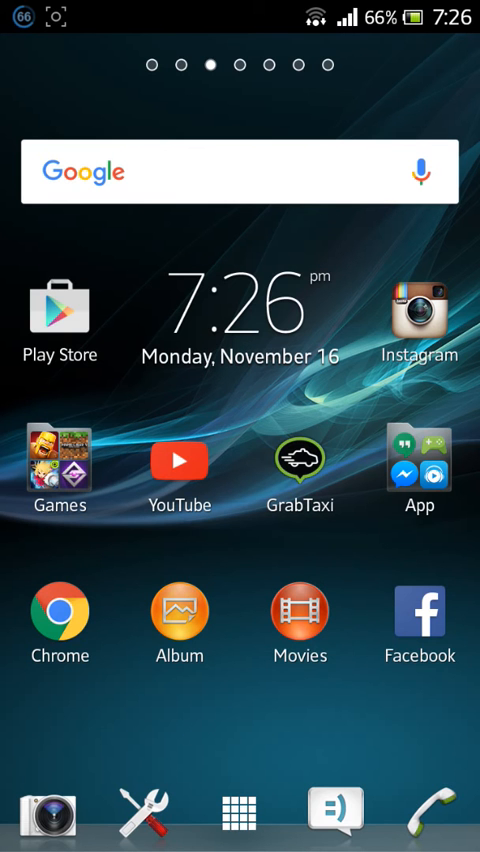
- Launch the Google Play Store from the home screen
left_click(60, 323)
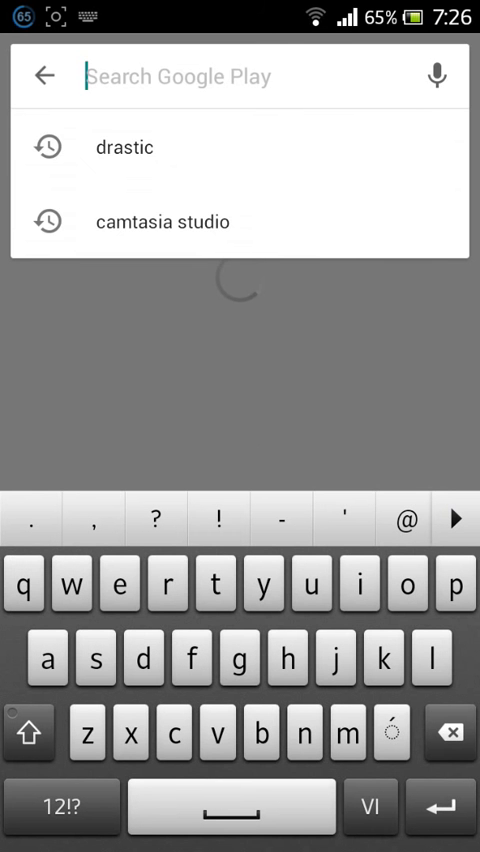
- Search Google Play for 'drastic' using the recent search entry
left_click(125, 147)
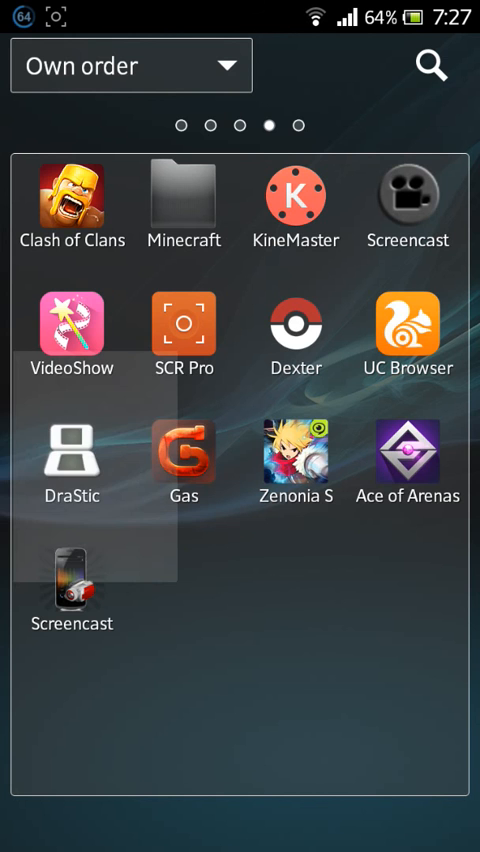
- Launch the DraStic DS emulator from the app drawer
left_click(71, 457)
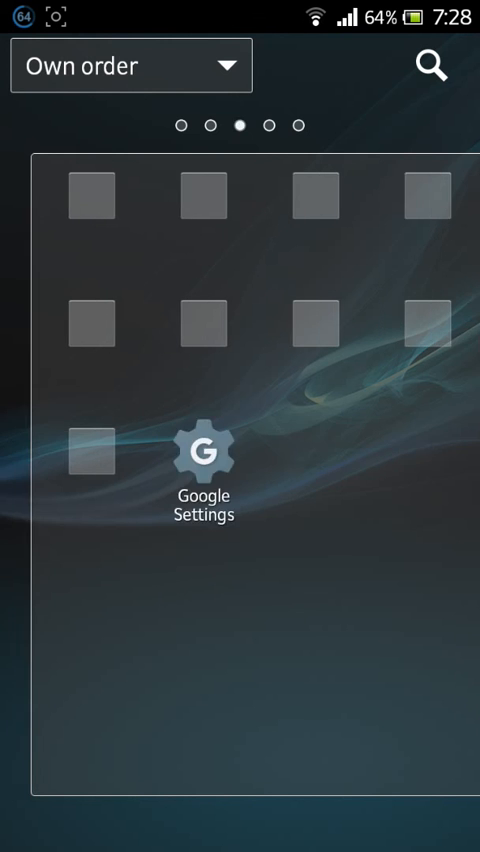
- Swipe left through the app drawer pages
scroll("left", 3)
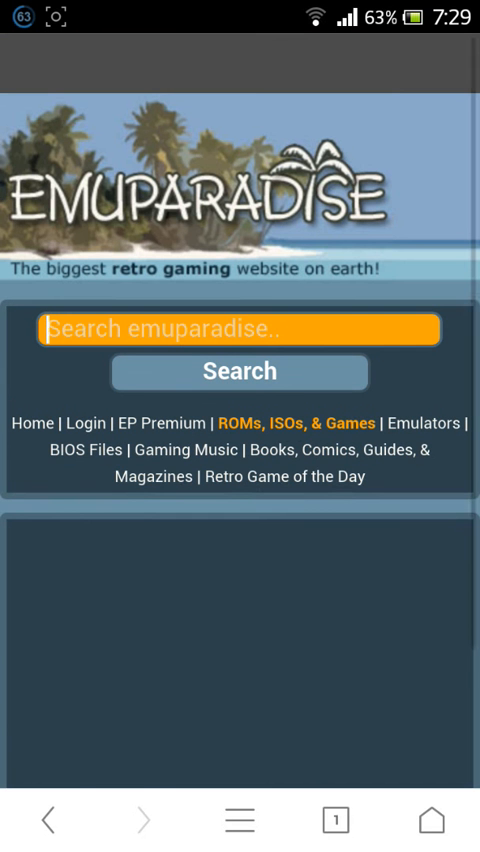
- Enter 'pokemon Black' in the Emuparadise search field
left_click(240, 328)
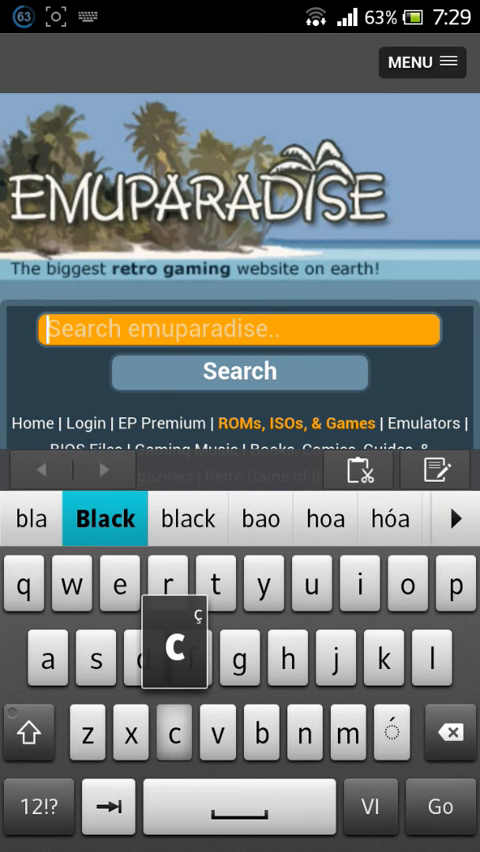
left_click(104, 519)
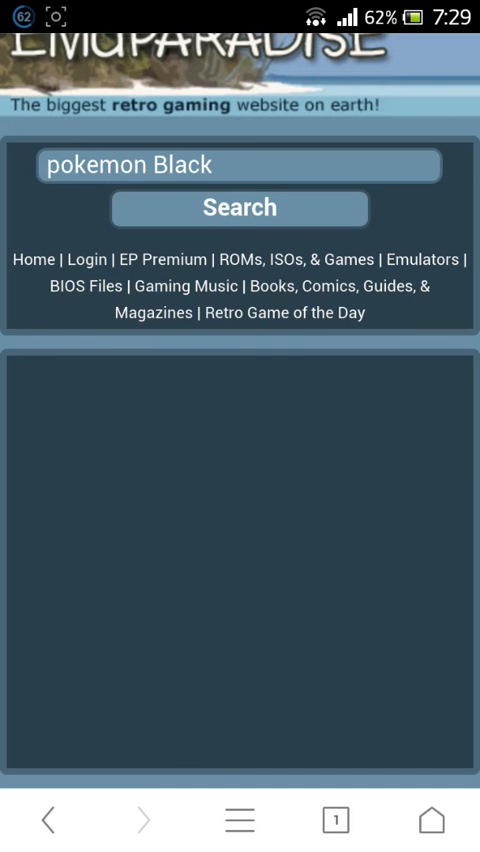
- Search 'pokemon Black' and scroll through the 16 ROM results
left_click(239, 209)
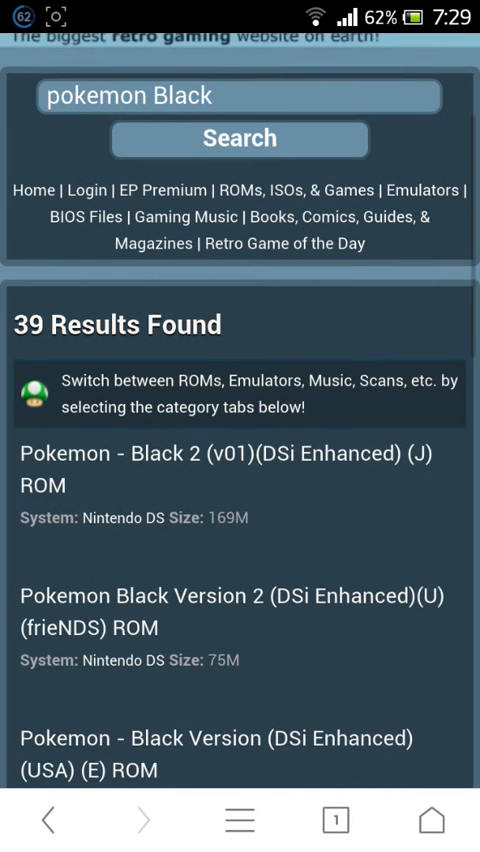
scroll("down", 3)
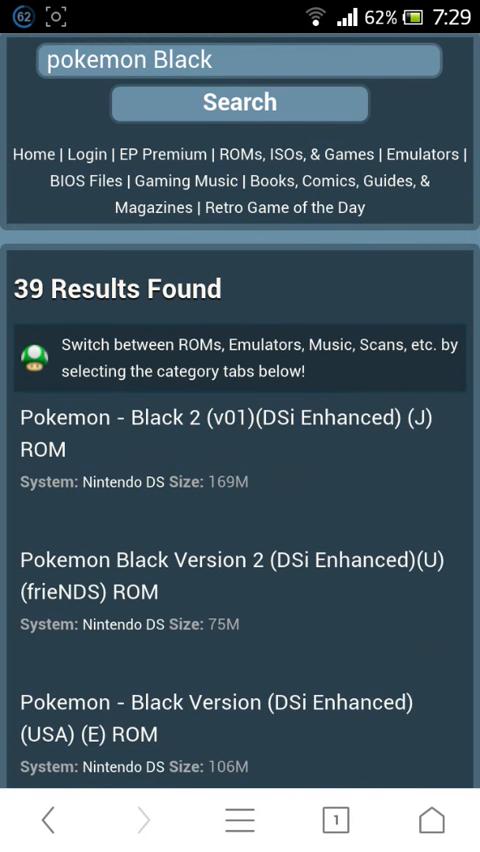
scroll("down", 3)
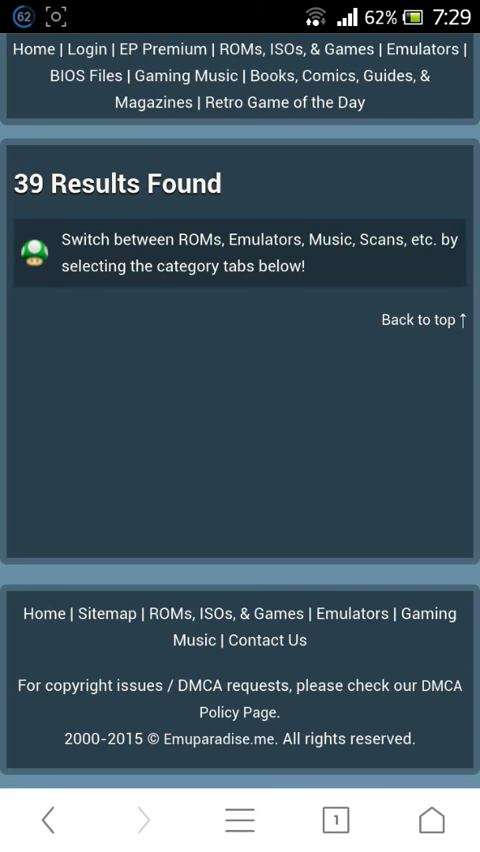
scroll("up", 3)
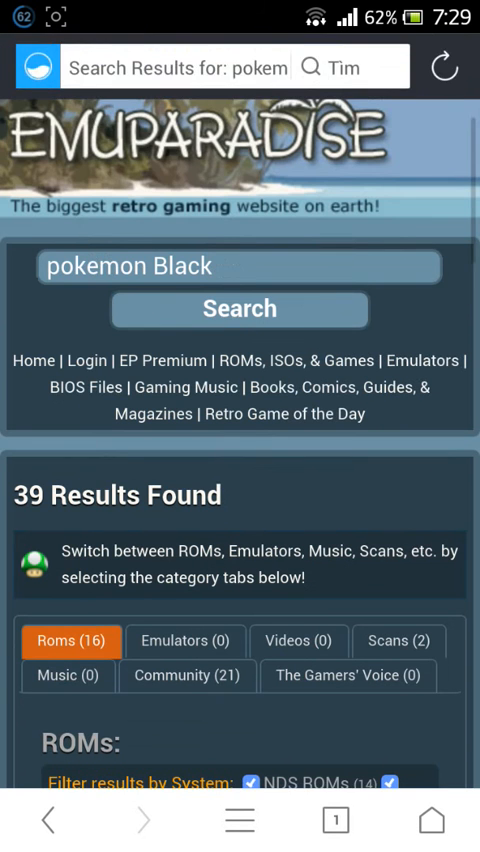
scroll("down", 3)
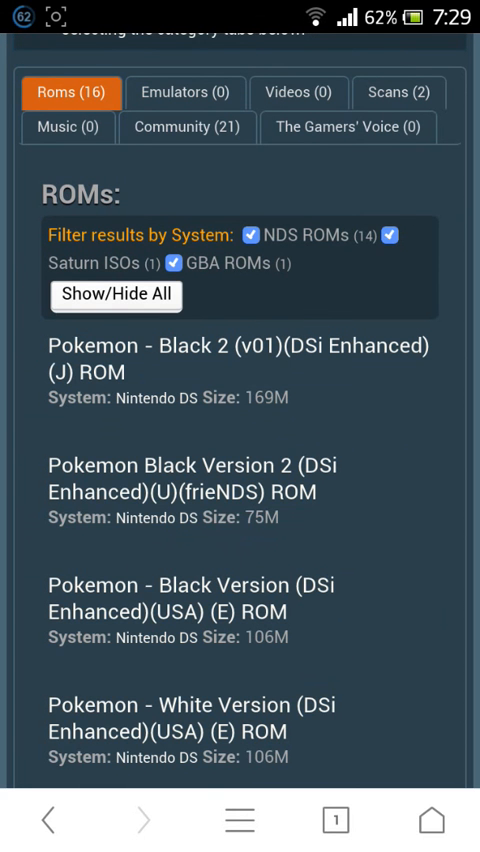
scroll("down", 3)
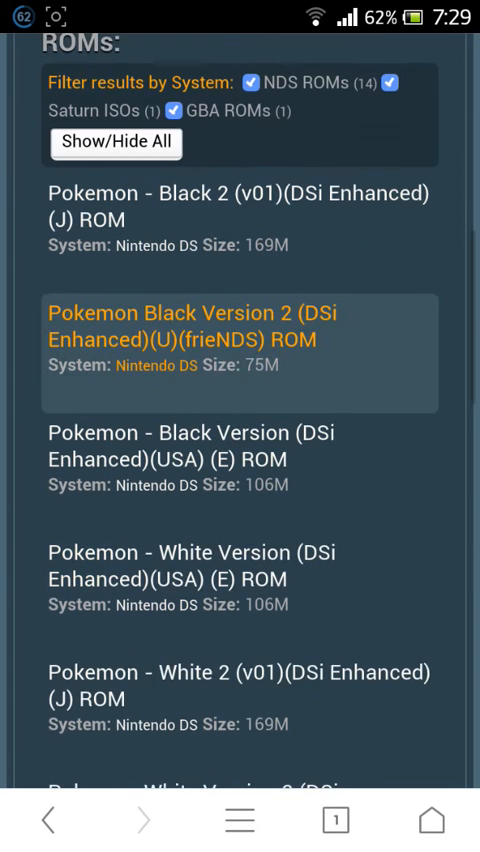
scroll("down", 3)
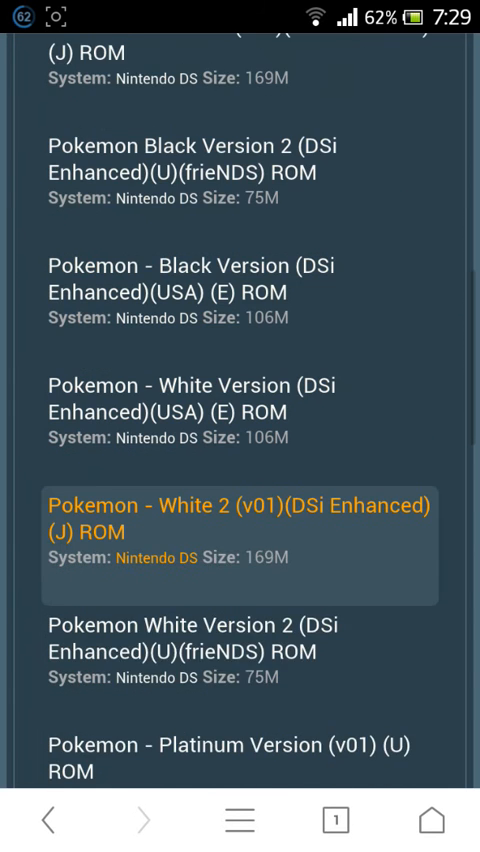
scroll("down", 3)
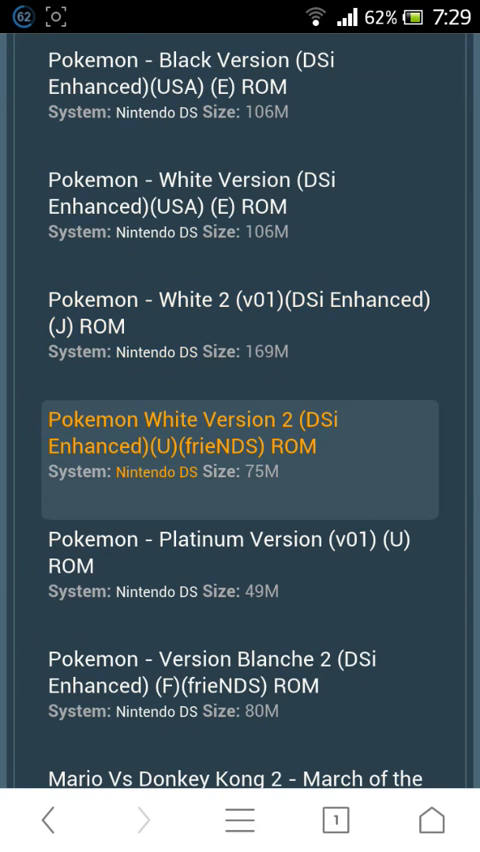